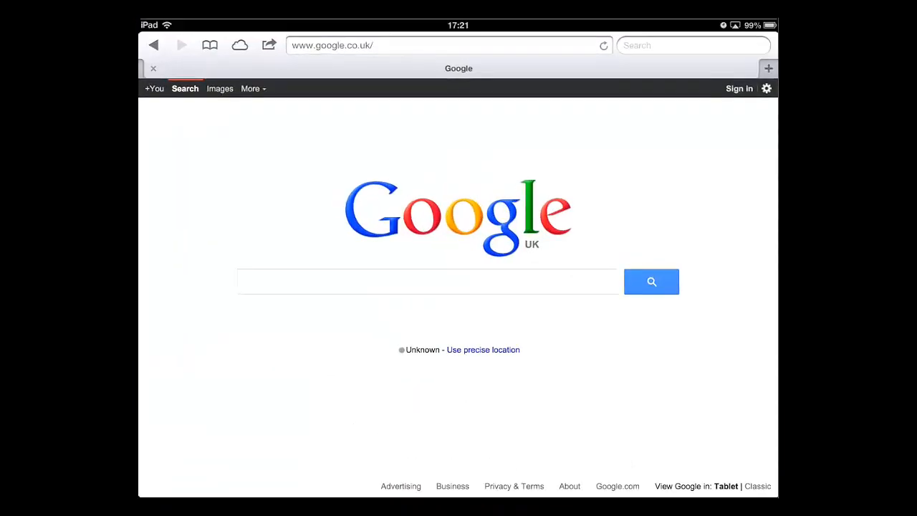
Step: Bring up the keyboard over Google's page, split it, then head home and into Settings
{"action": "left_click", "coordinate": [447, 44]}
{"action": "type", "text": "djsid"}
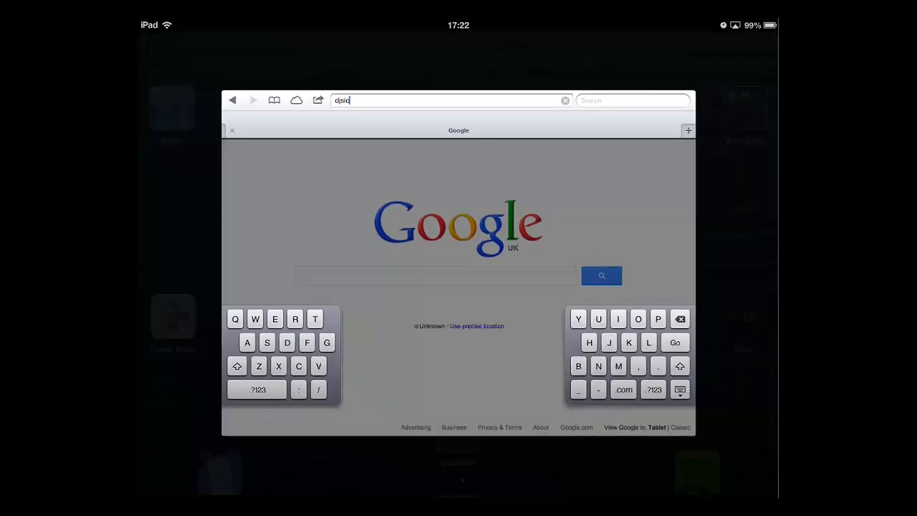
{"action": "key", "text": "home"}
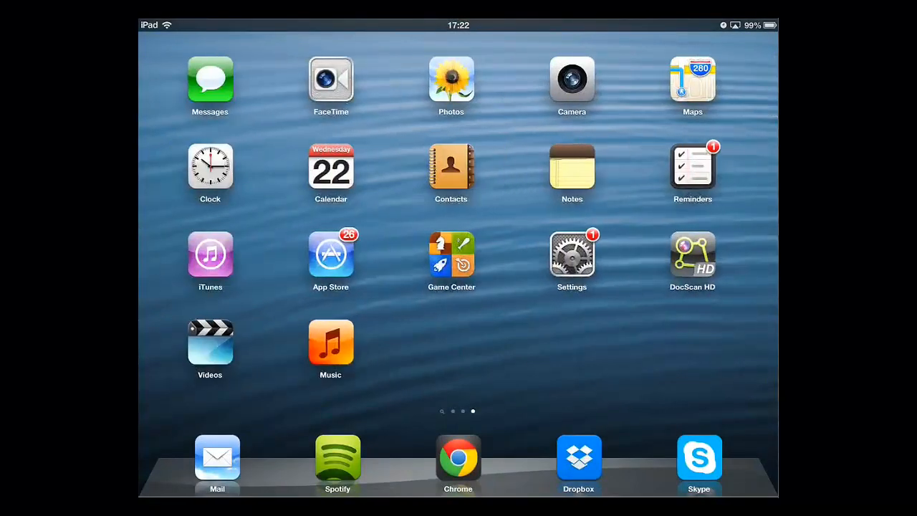
{"action": "left_click", "coordinate": [571, 254]}
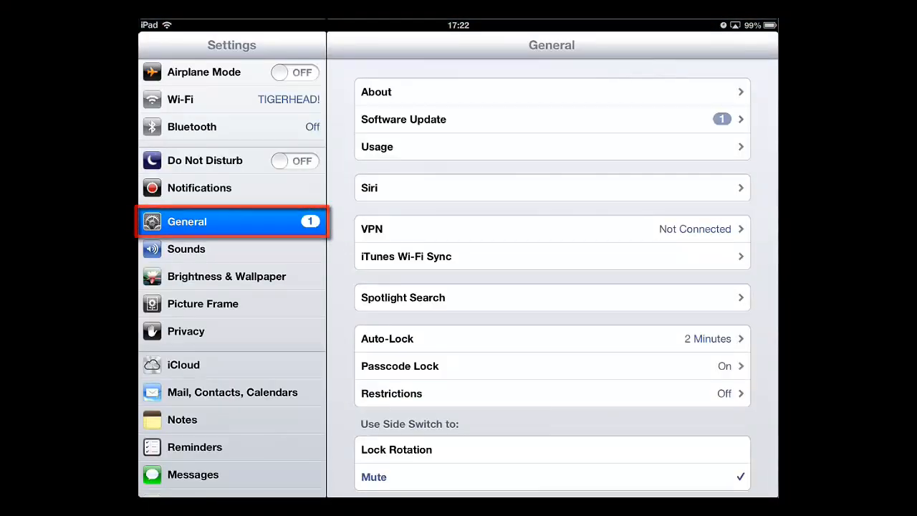
Step: Scroll General settings down and confirm Multitasking Gestures is switched ON
{"action": "scroll", "scroll_direction": "down", "scroll_amount": 3}
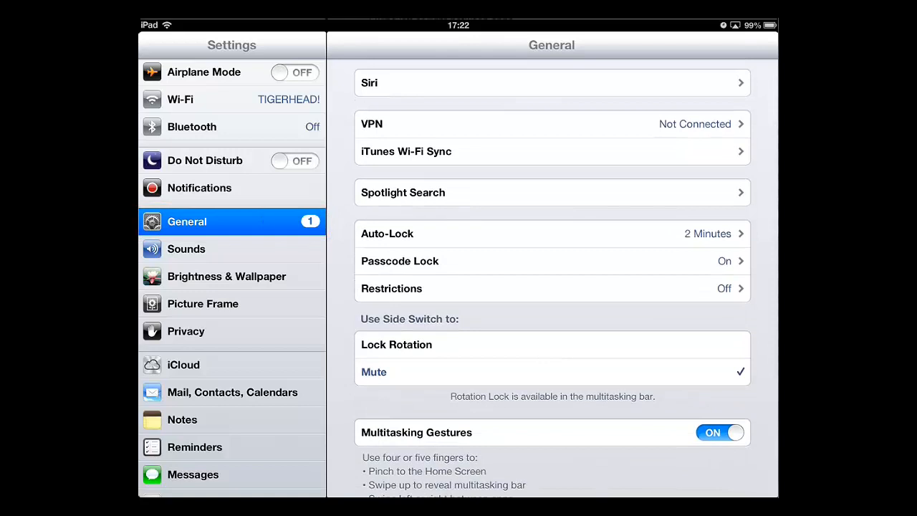
{"action": "left_click", "coordinate": [553, 433]}
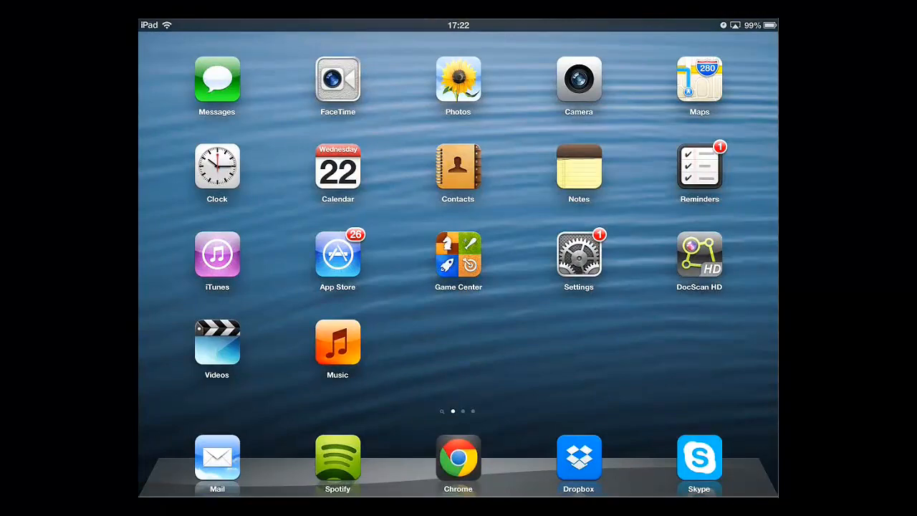
Step: Screenshot Safari's split-keyboard Google page with Home+Power and locate it in Photos
{"action": "left_click", "coordinate": [579, 255]}
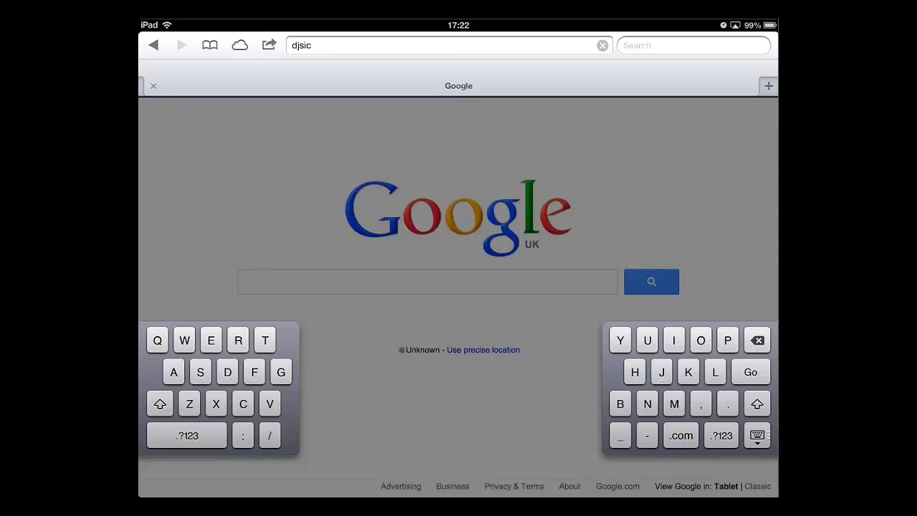
{"action": "key", "text": "home"}
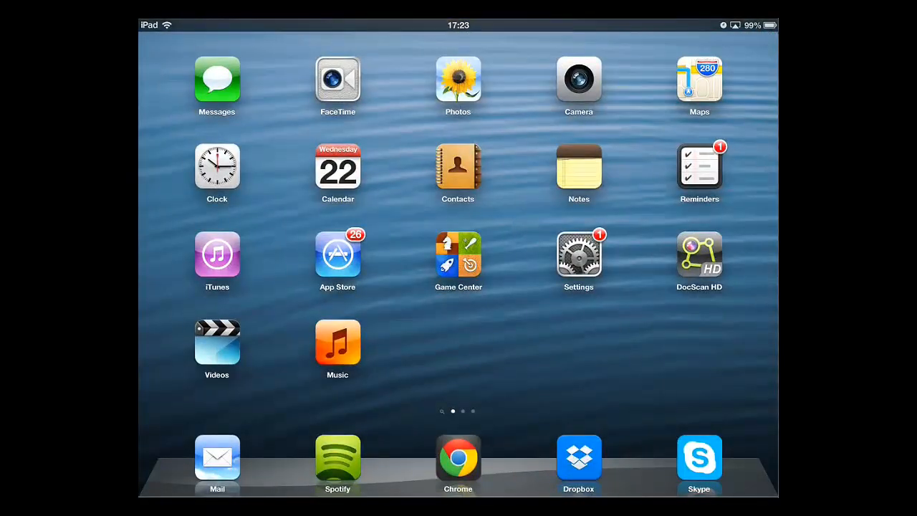
{"action": "left_click", "coordinate": [458, 85]}
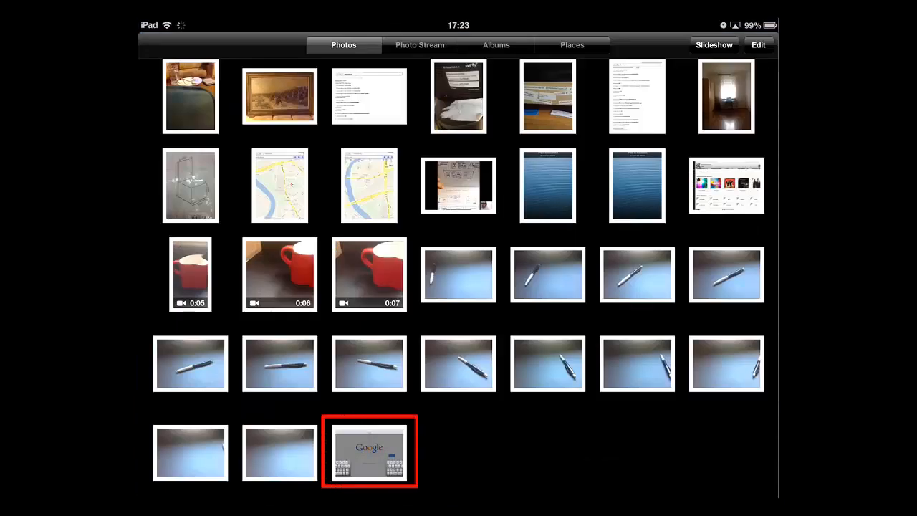